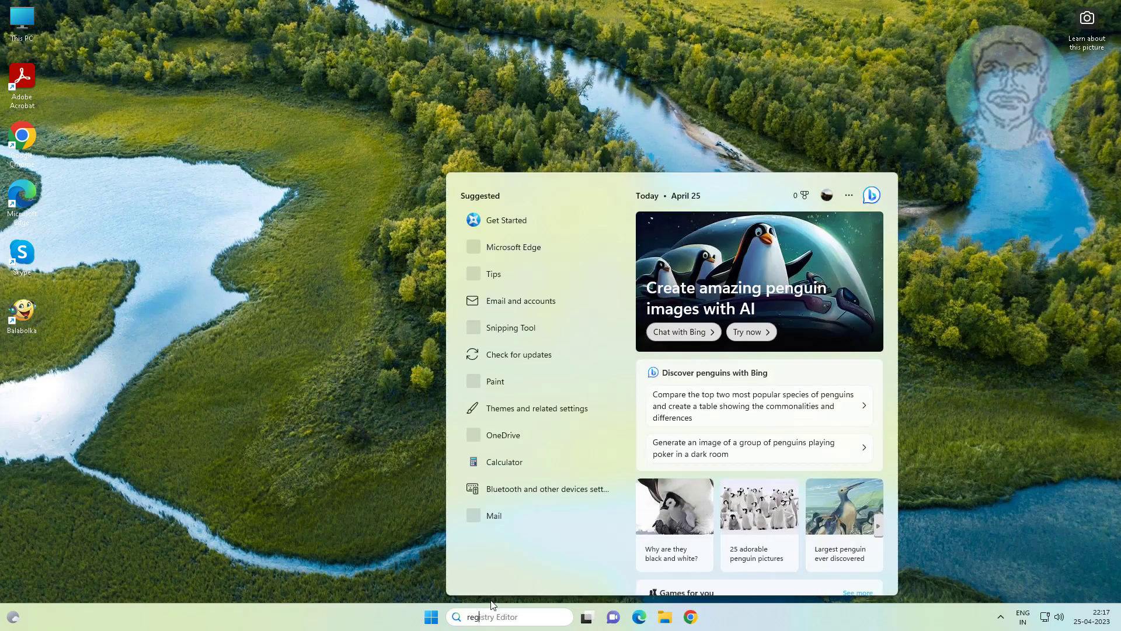
Search for 'regedit' in the taskbar search box to surface Registry Editor.
text(regedit)
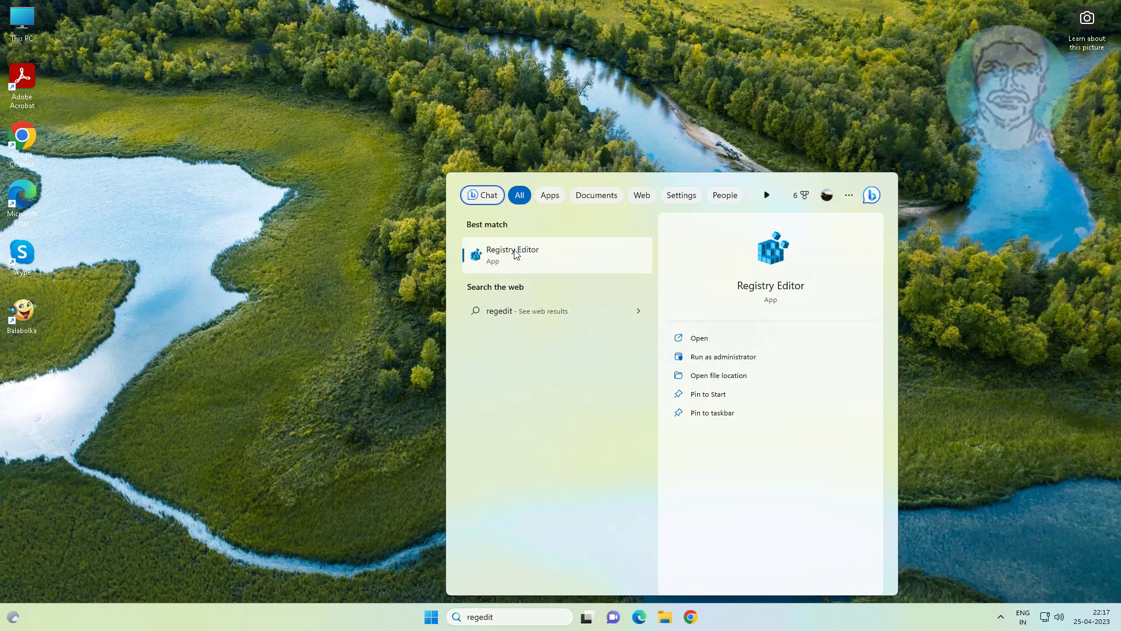
mouse_move(567, 268)
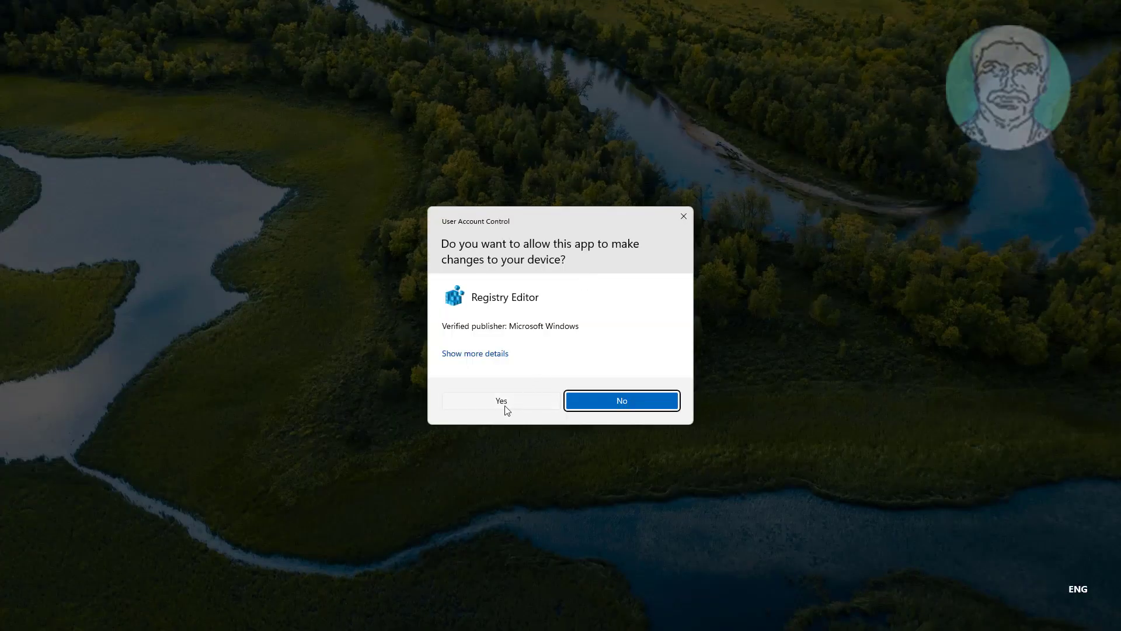
Allow Registry Editor to run, collapse HKEY_LOCAL_MACHINE and expand HKEY_CLASSES_ROOT.
click(501, 401)
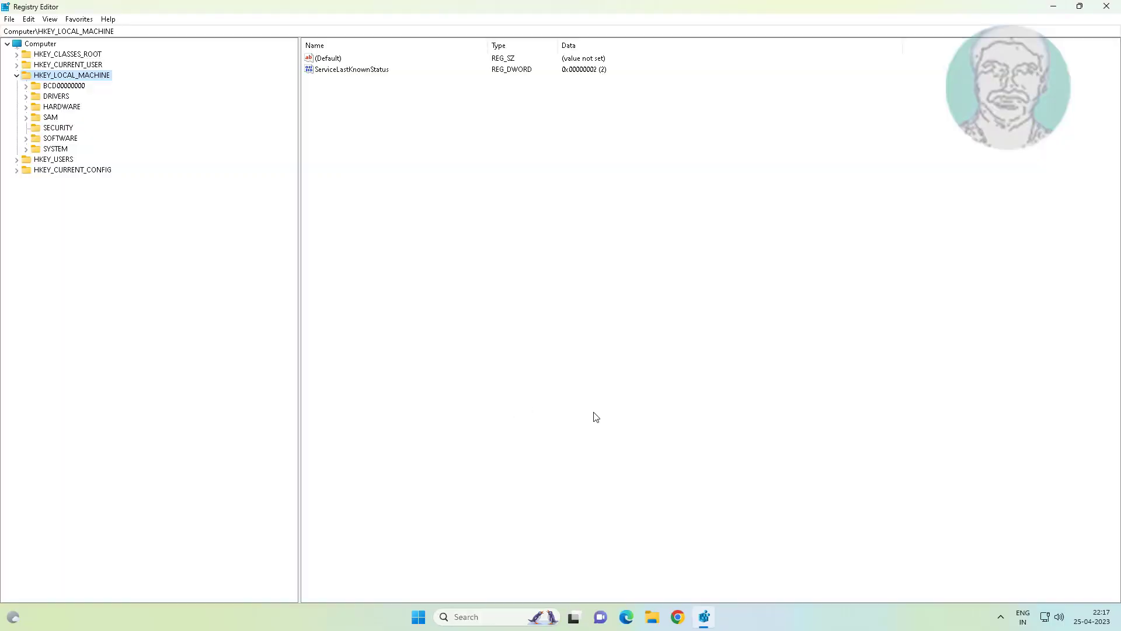
click(17, 75)
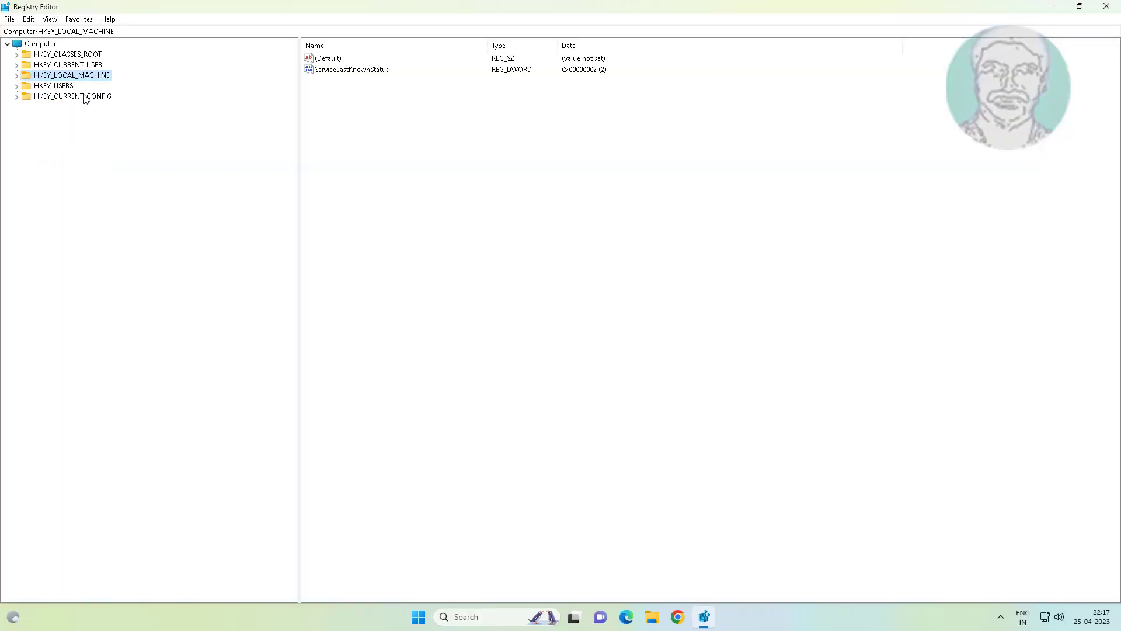
click(64, 54)
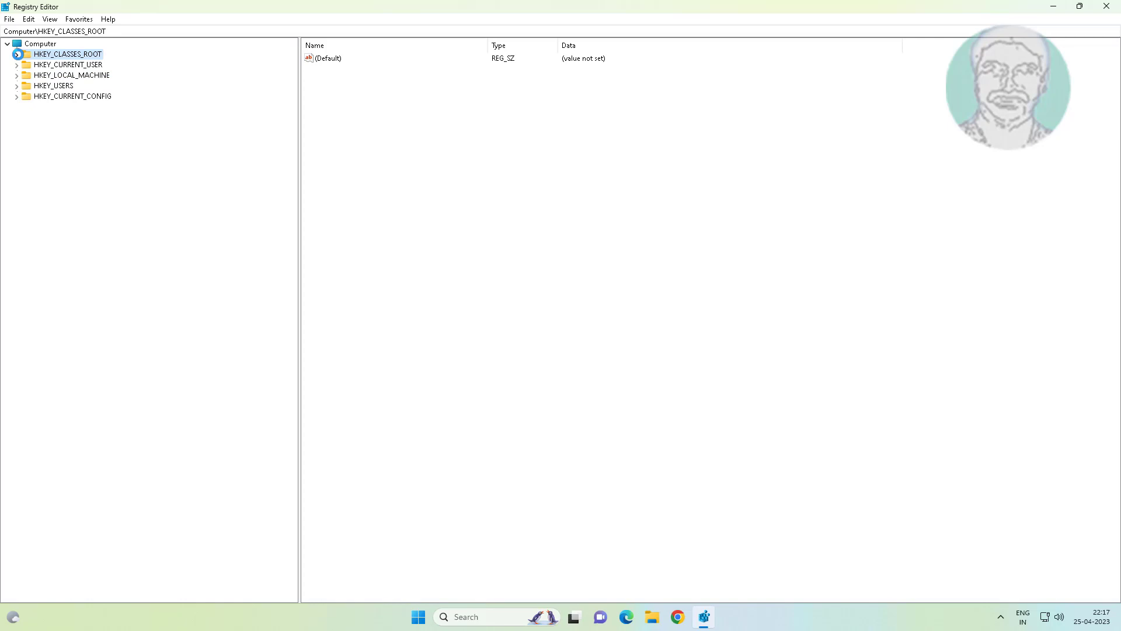
click(14, 54)
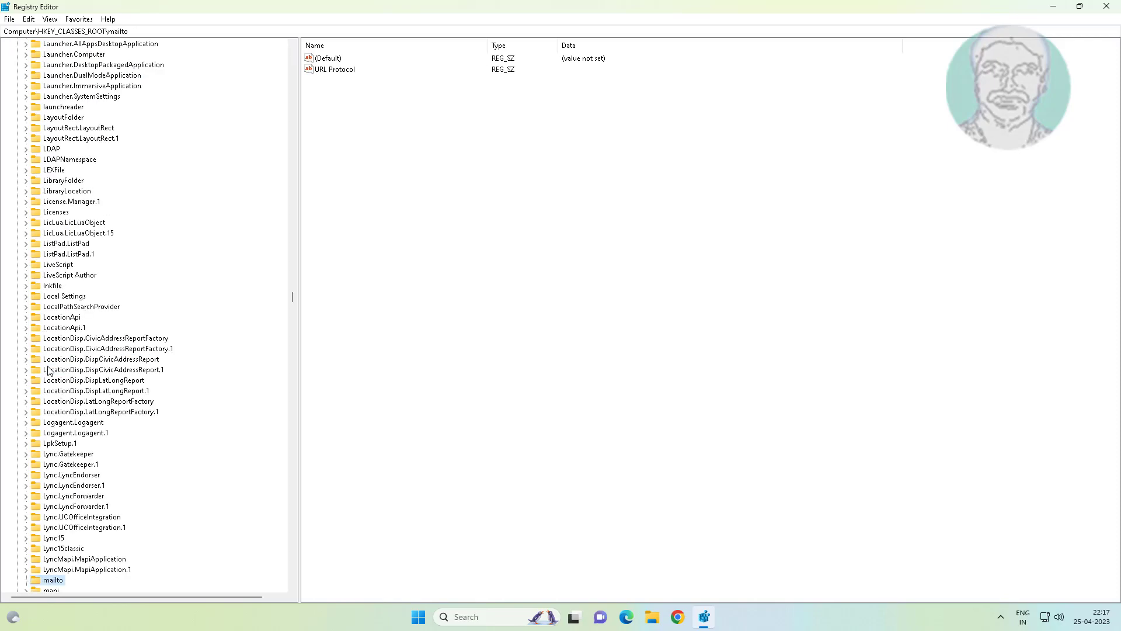
Scroll down through HKEY_CLASSES_ROOT subkeys toward Msi.Package.
scroll(down, 3)
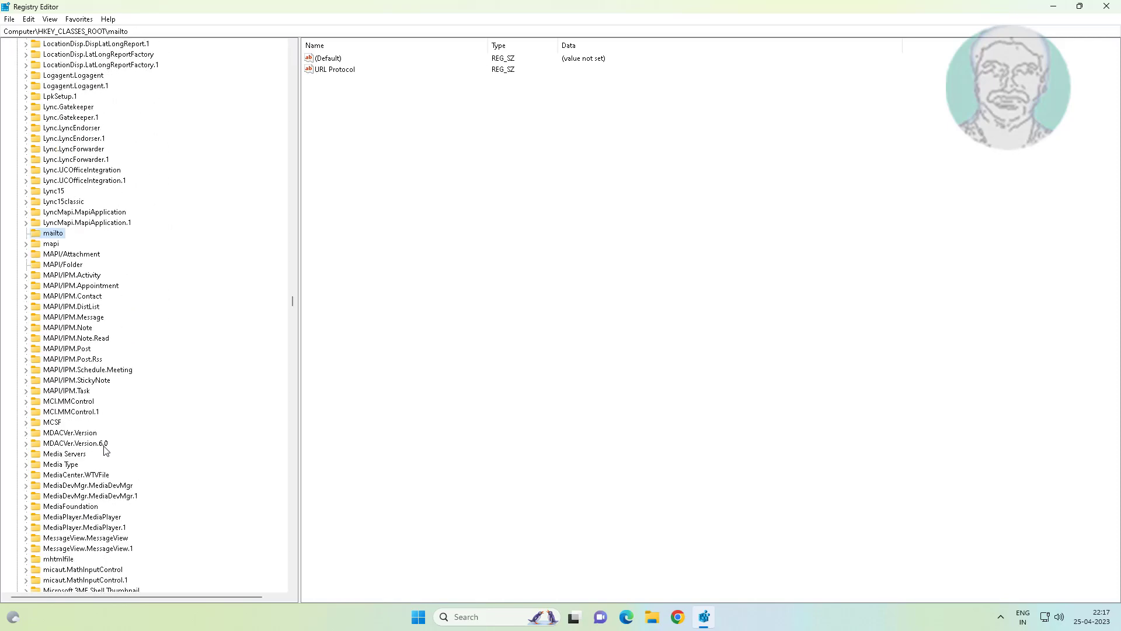
scroll(down, 3)
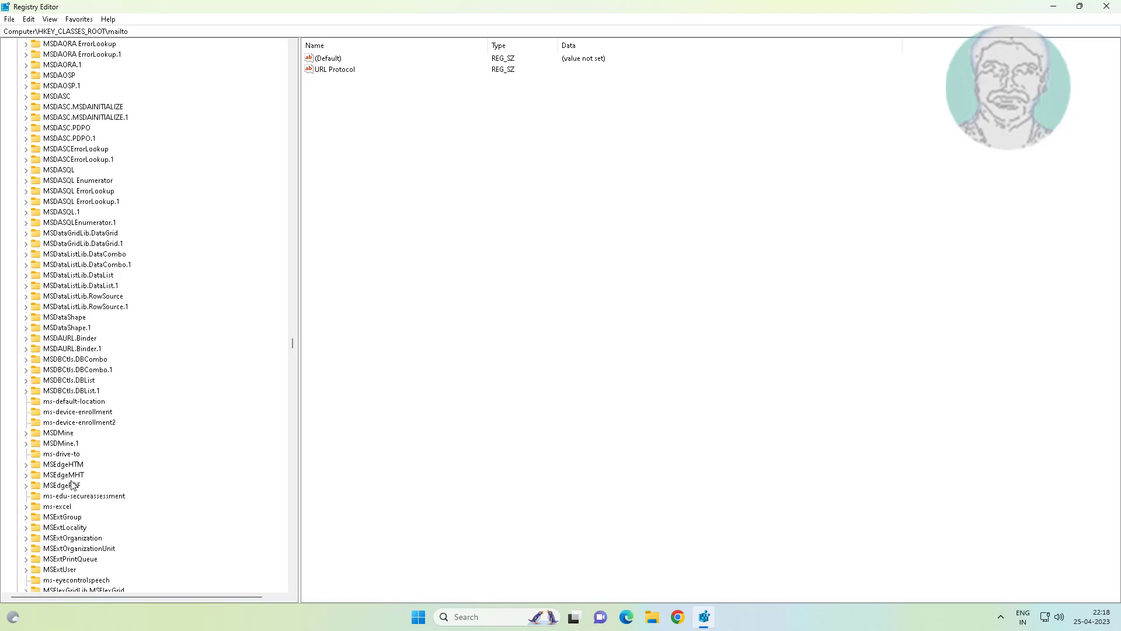
scroll(down, 3)
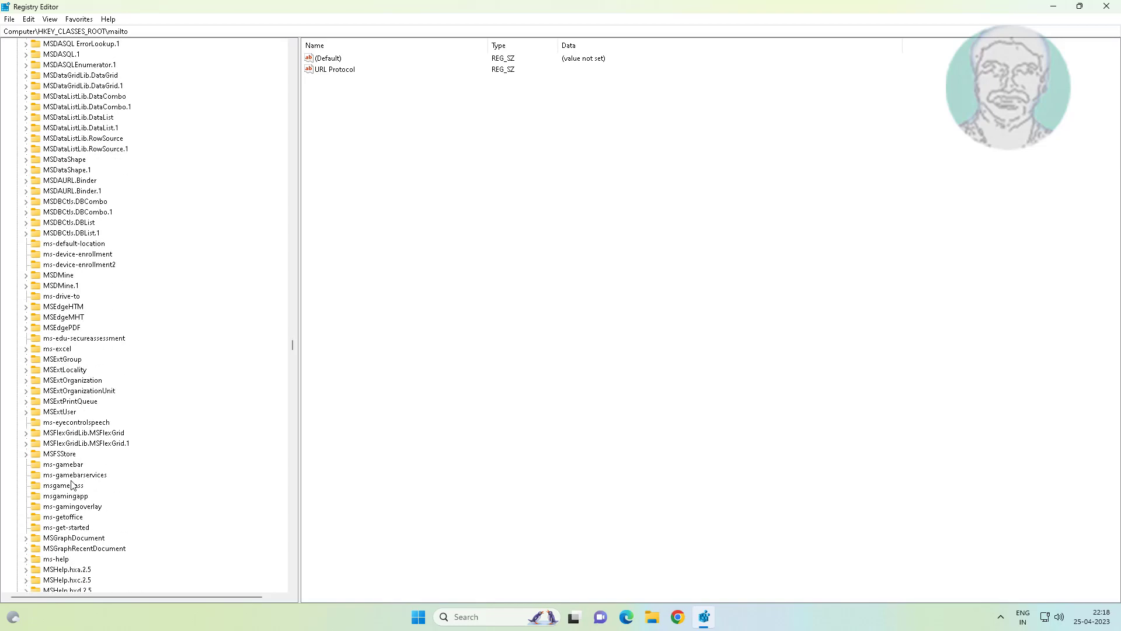
scroll(down, 3)
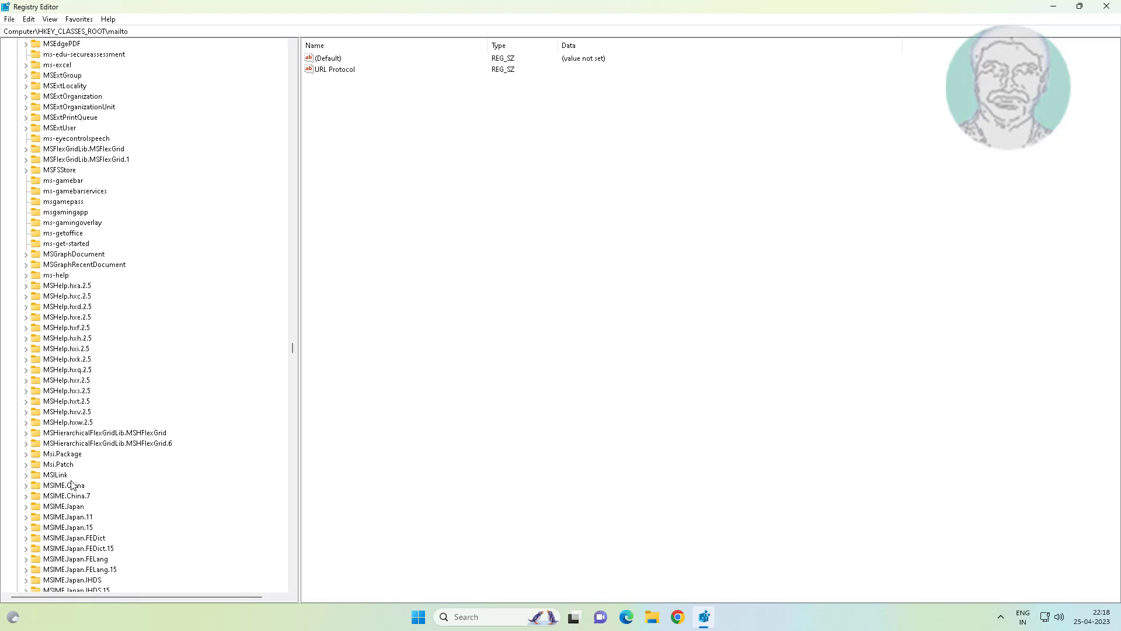
Expand Msi.Package and add a new key named runas under its shell key.
click(63, 453)
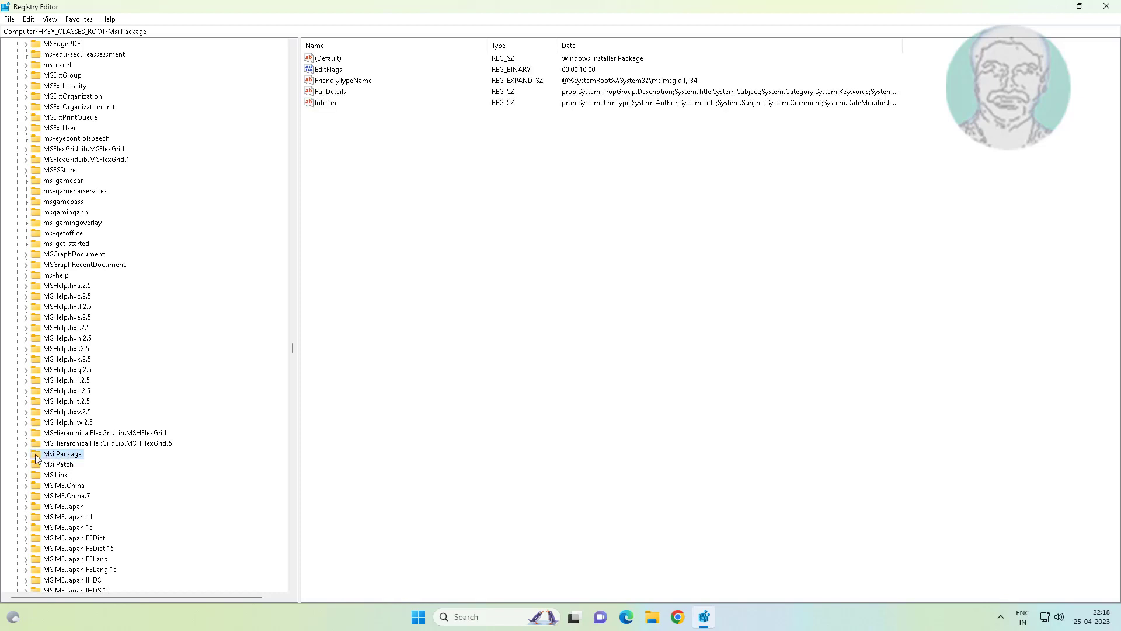
click(23, 454)
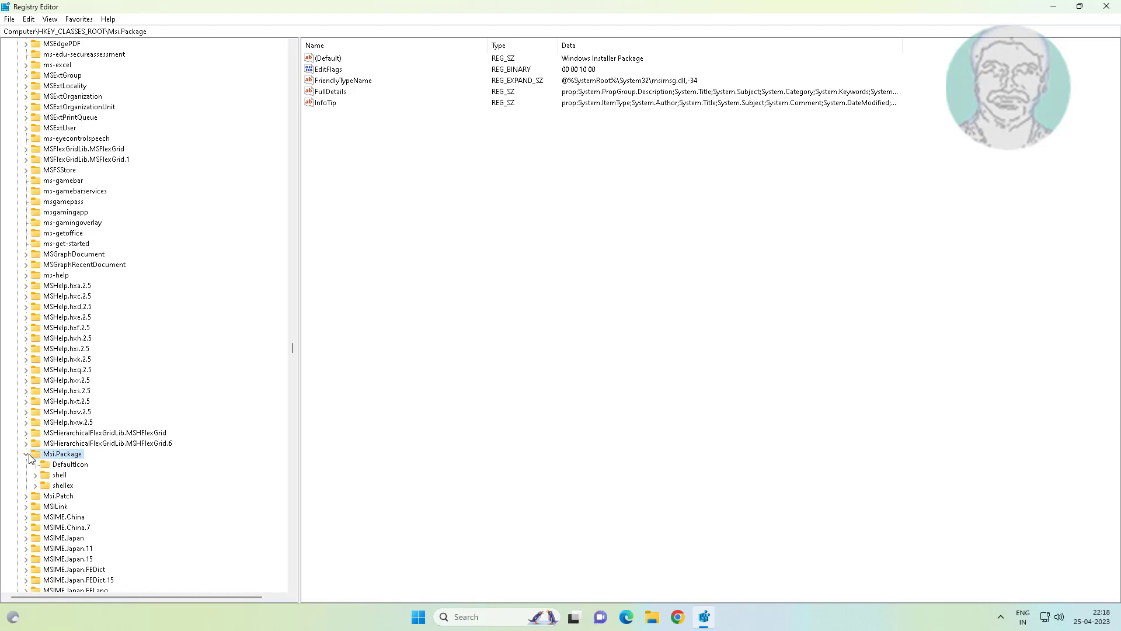
click(58, 474)
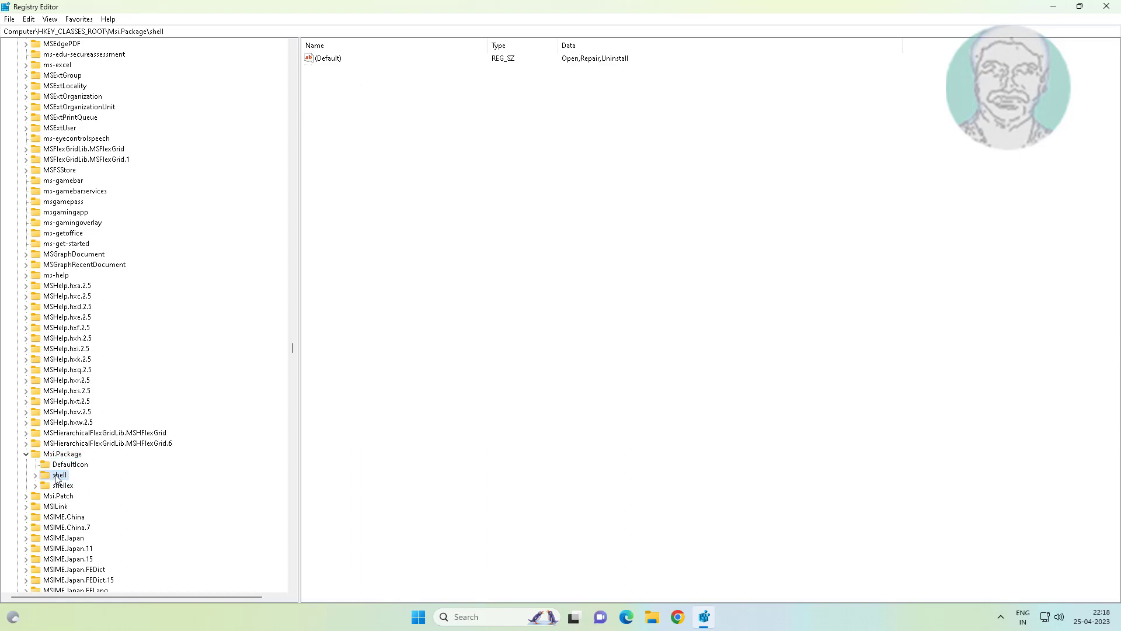
right_click(59, 474)
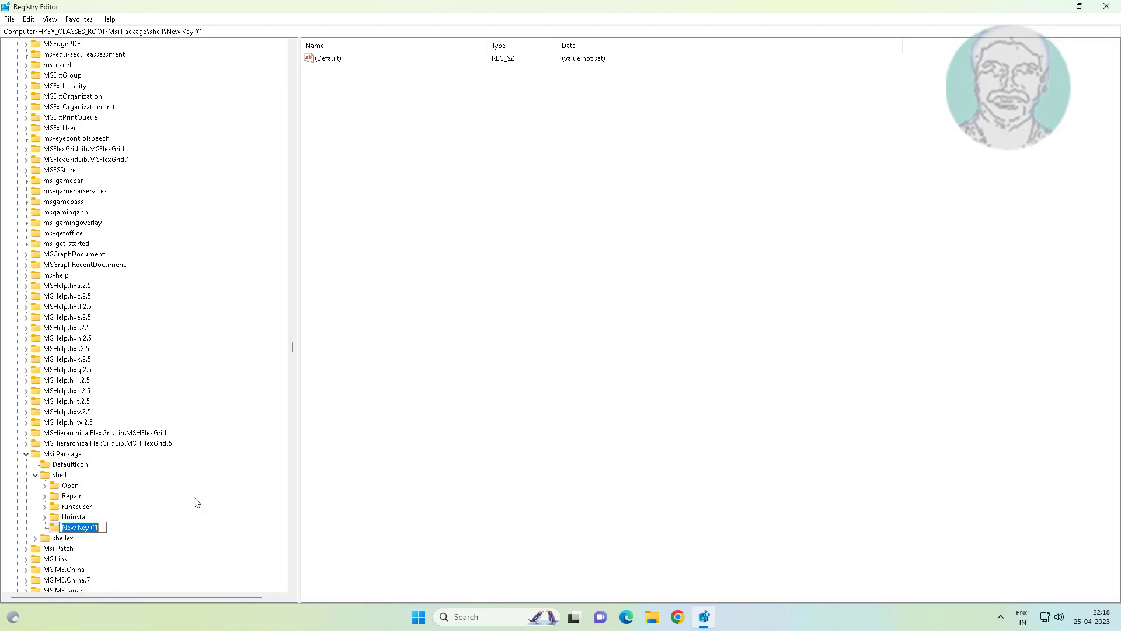
text(runas)
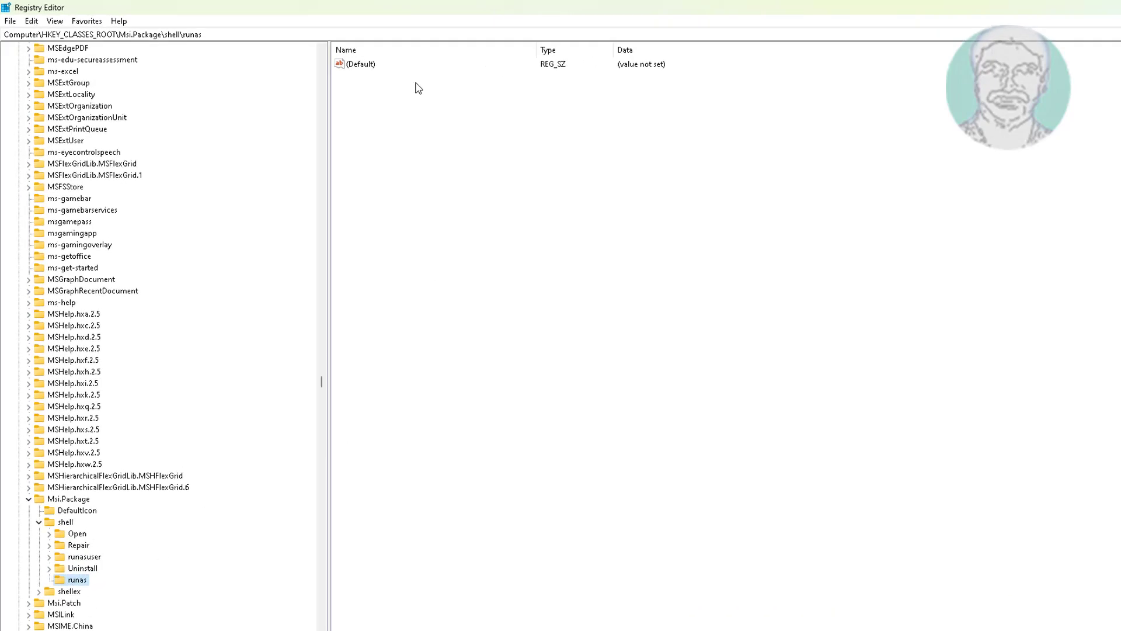
Give the runas key's (Default) value the data 'Run as &administrator'.
double_click(359, 66)
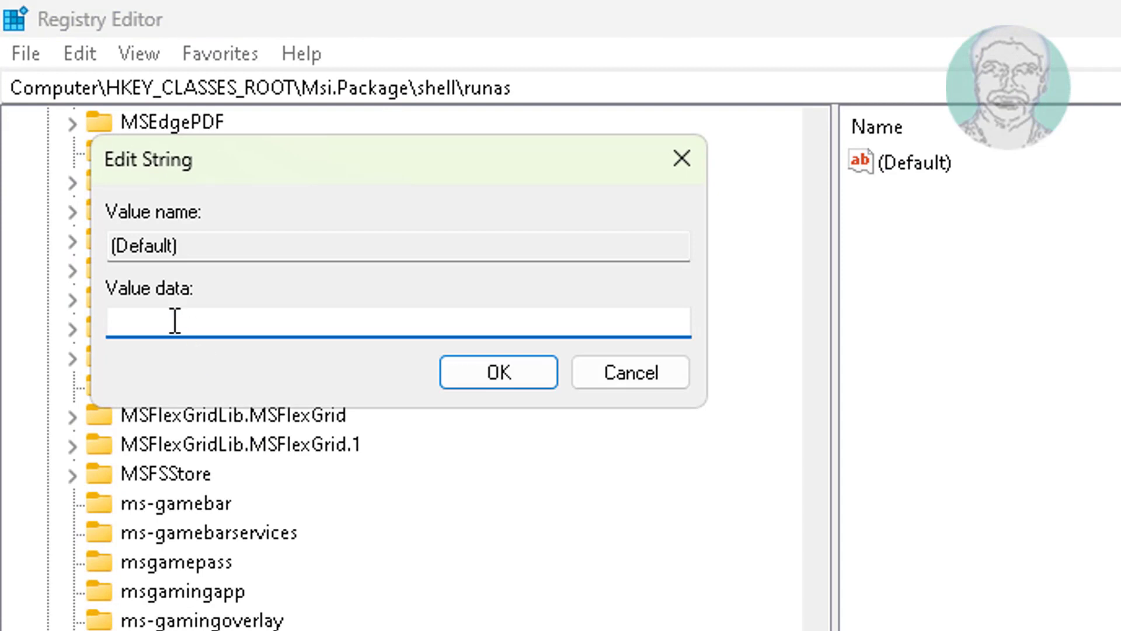
text(Ru)
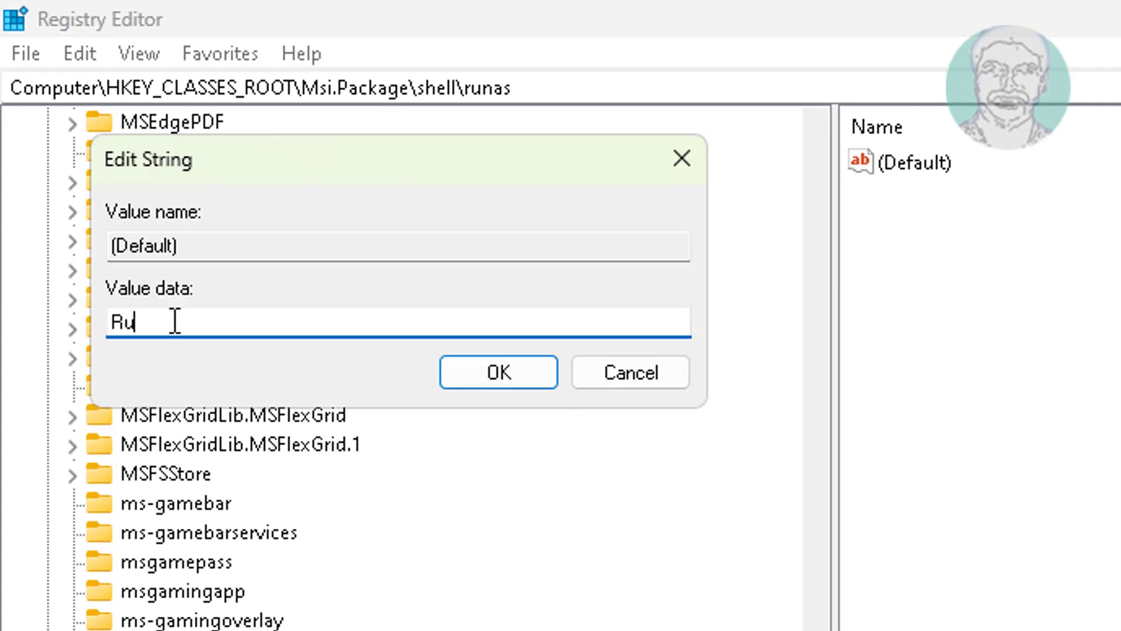
text(n)
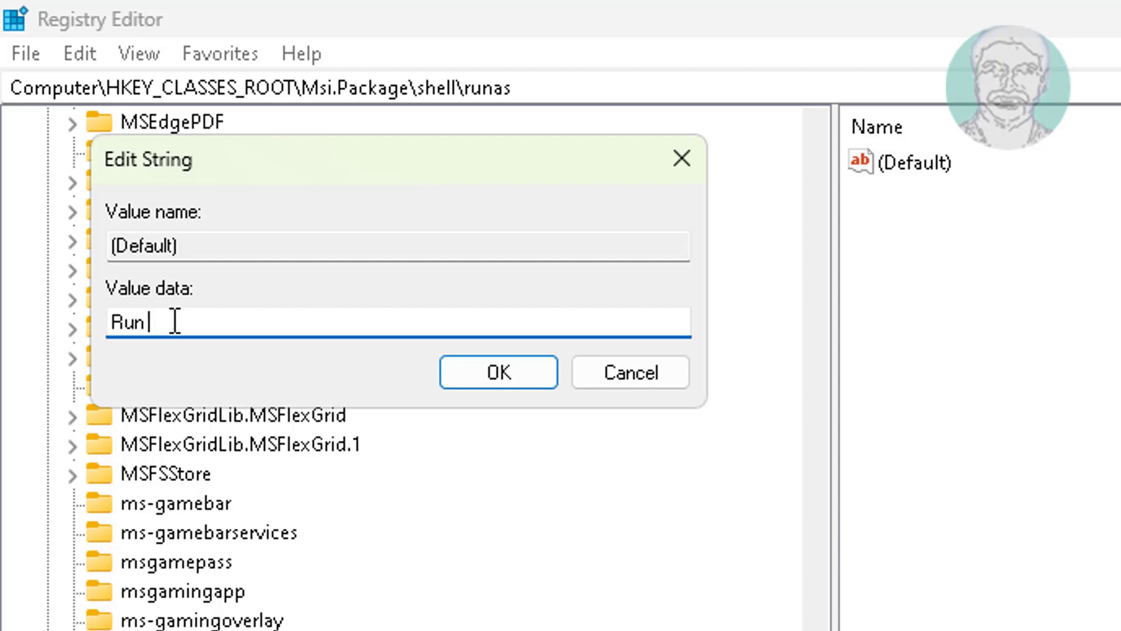
text(as)
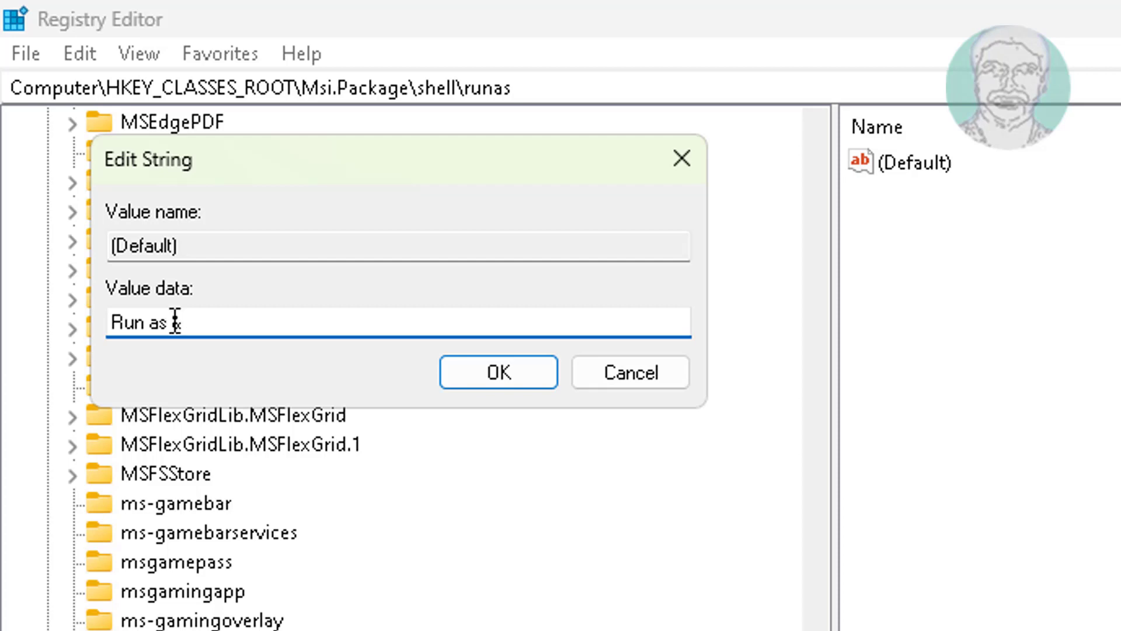
text(a)
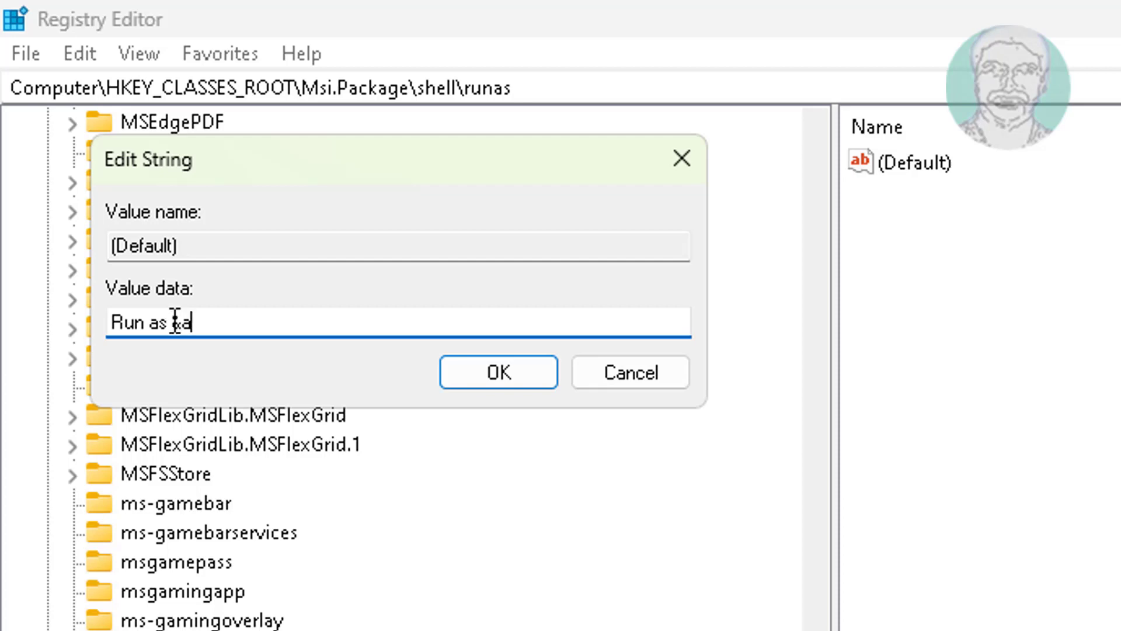
text(dministrator)
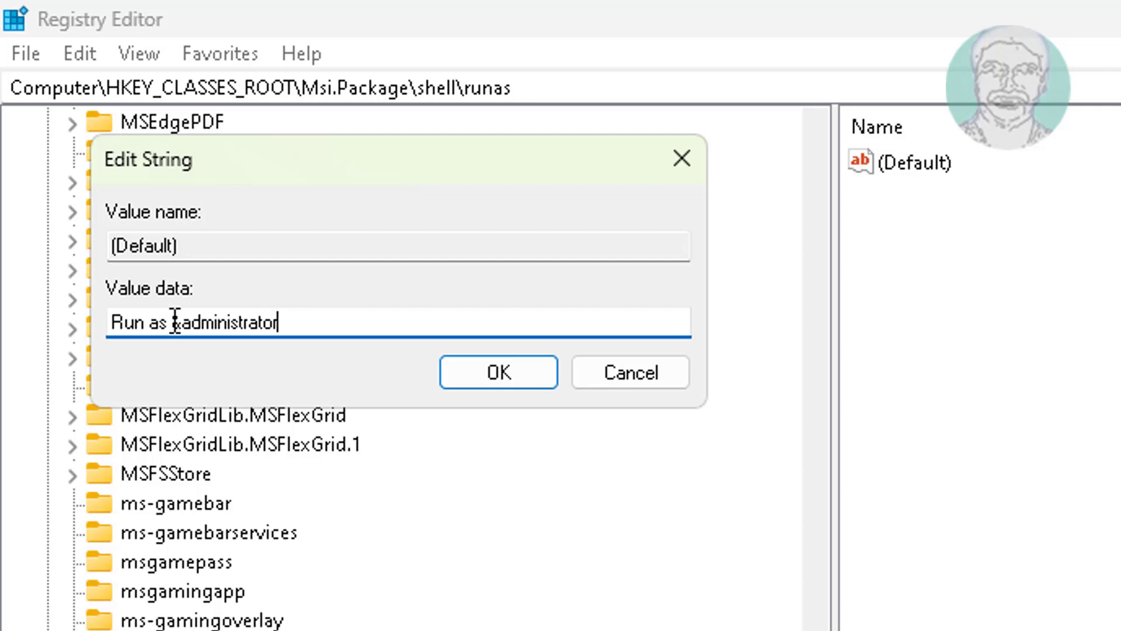
click(497, 372)
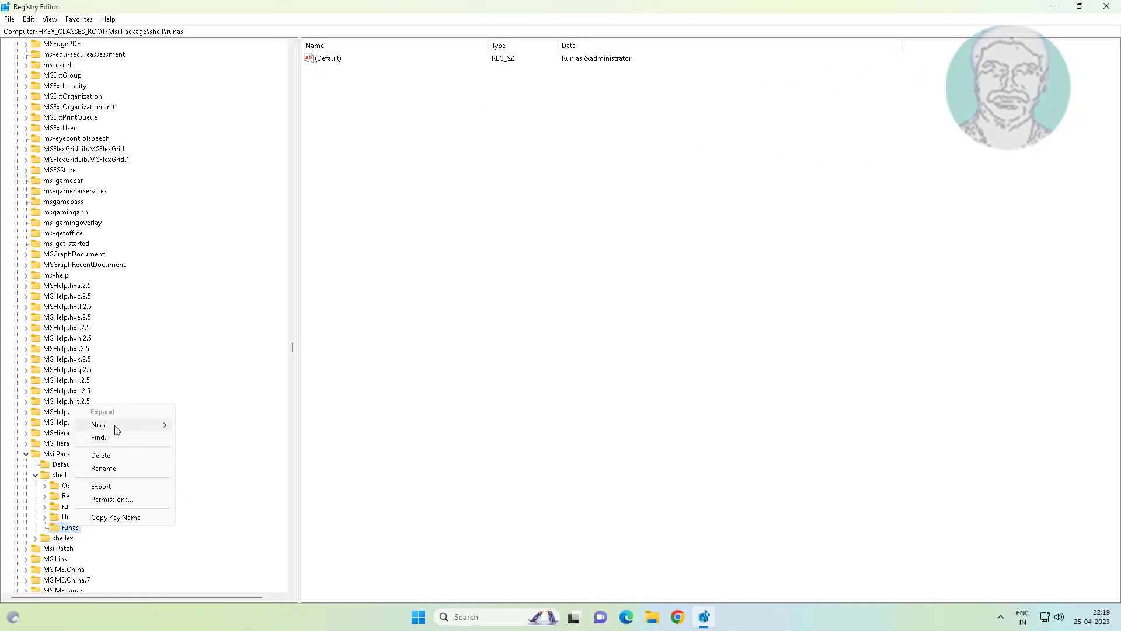
Create a subkey named command under runas and begin editing its (Default) value.
click(99, 424)
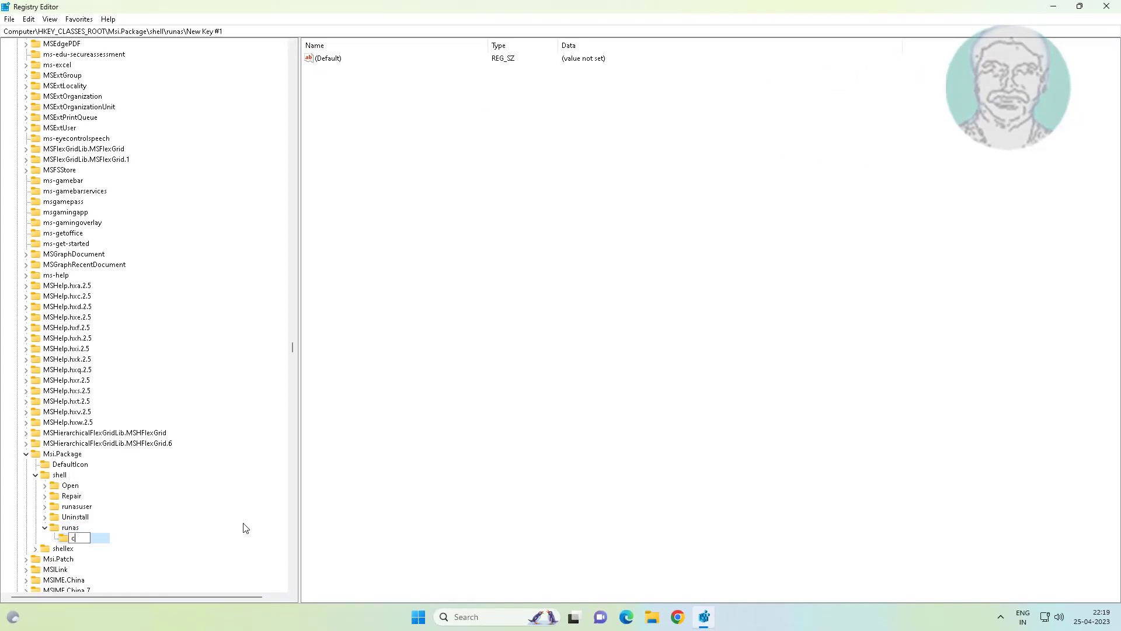
text(command)
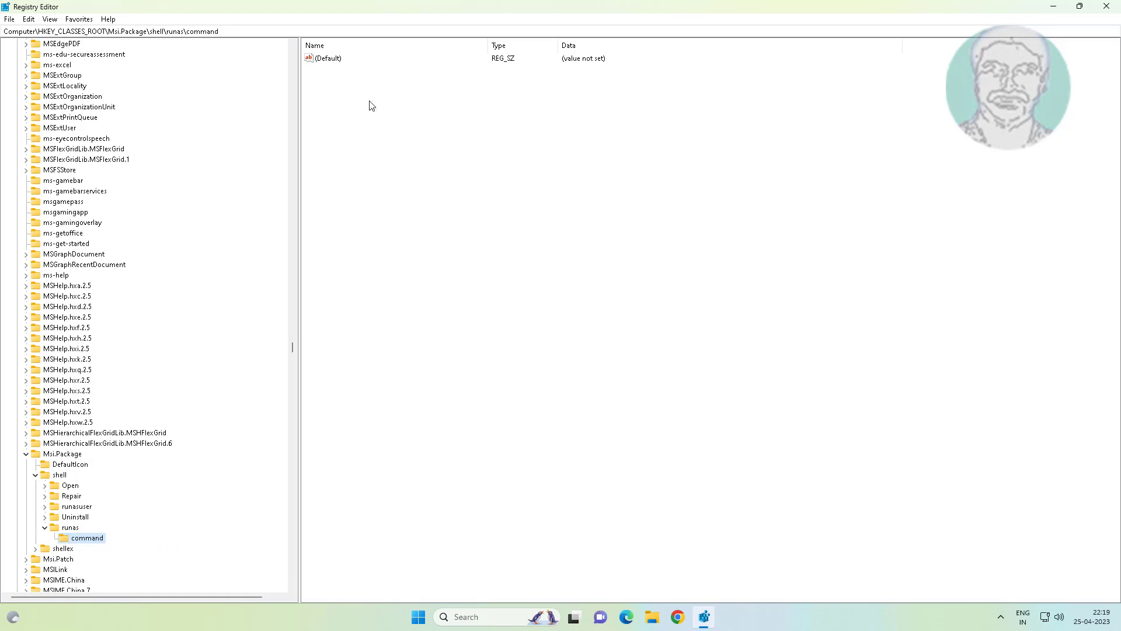
double_click(327, 58)
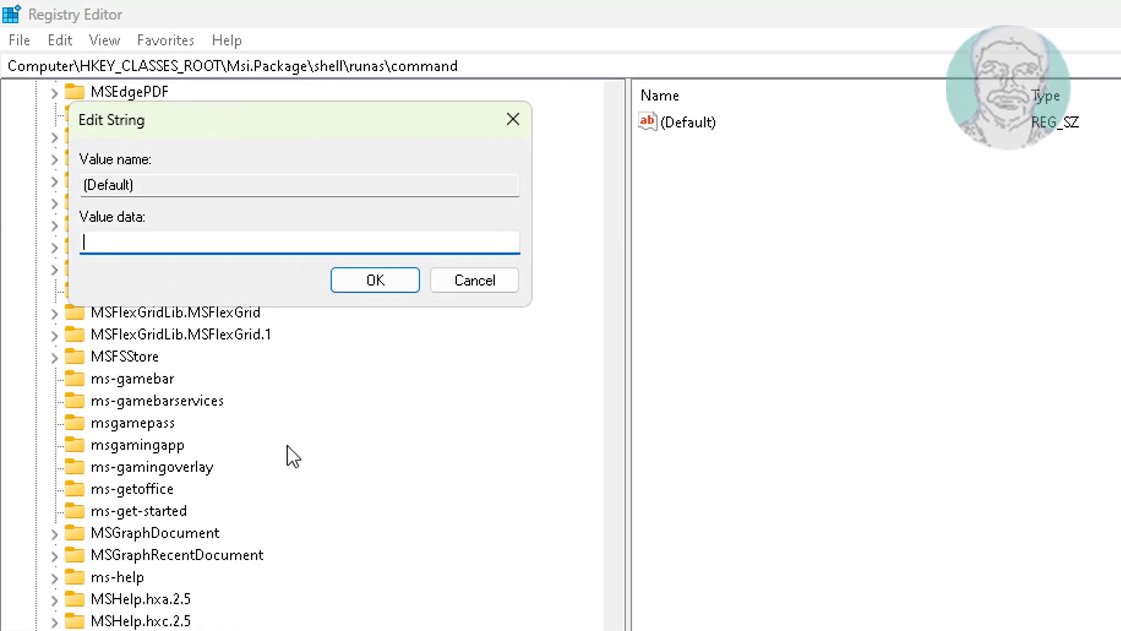
Enter msiexec /i "%1" as the command key's default value data and confirm.
text(msiexec /)
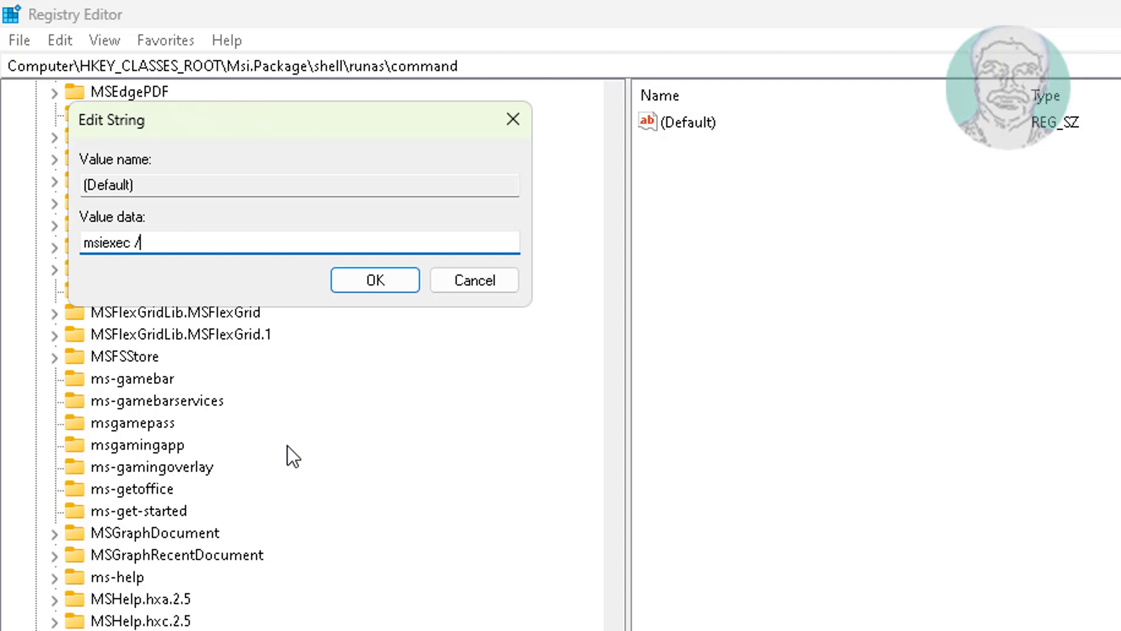
text(i ")
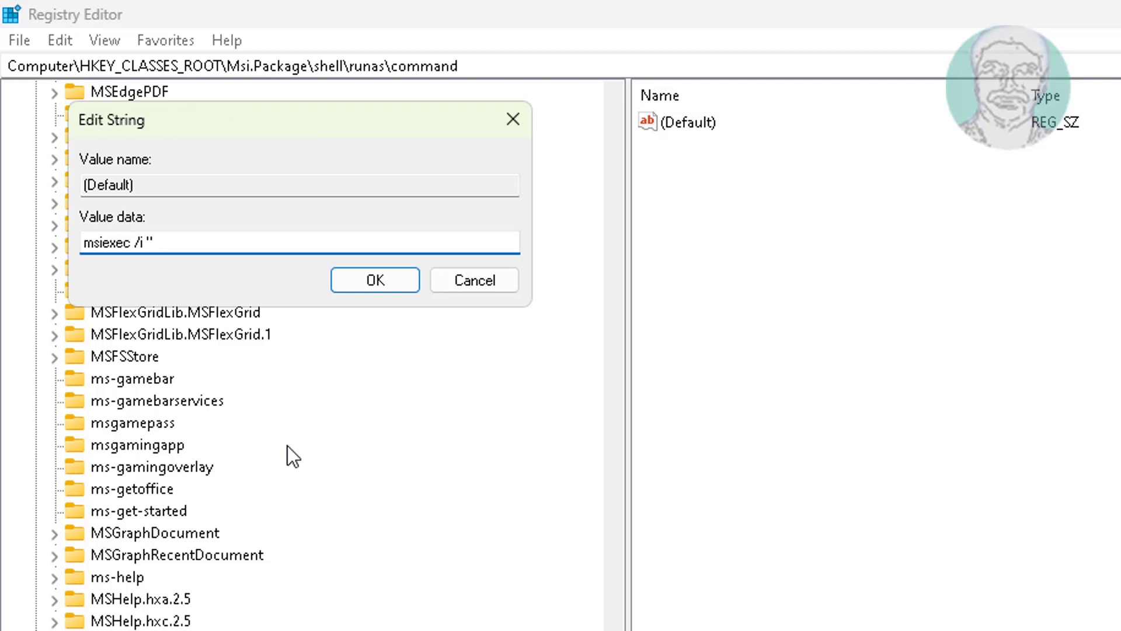
text(%)
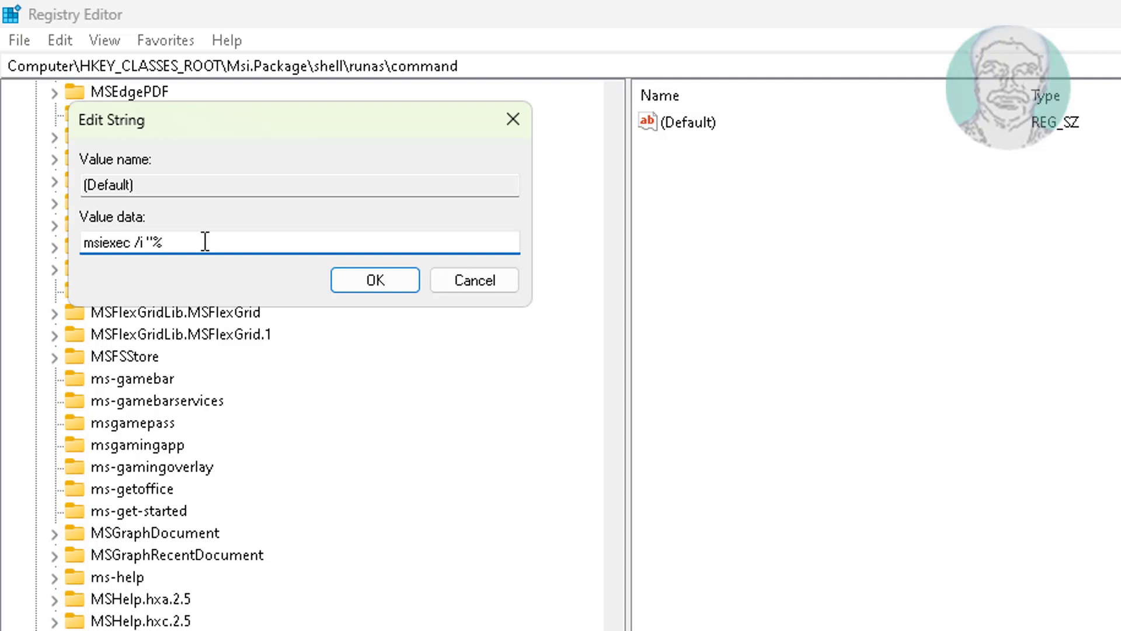
text(1")
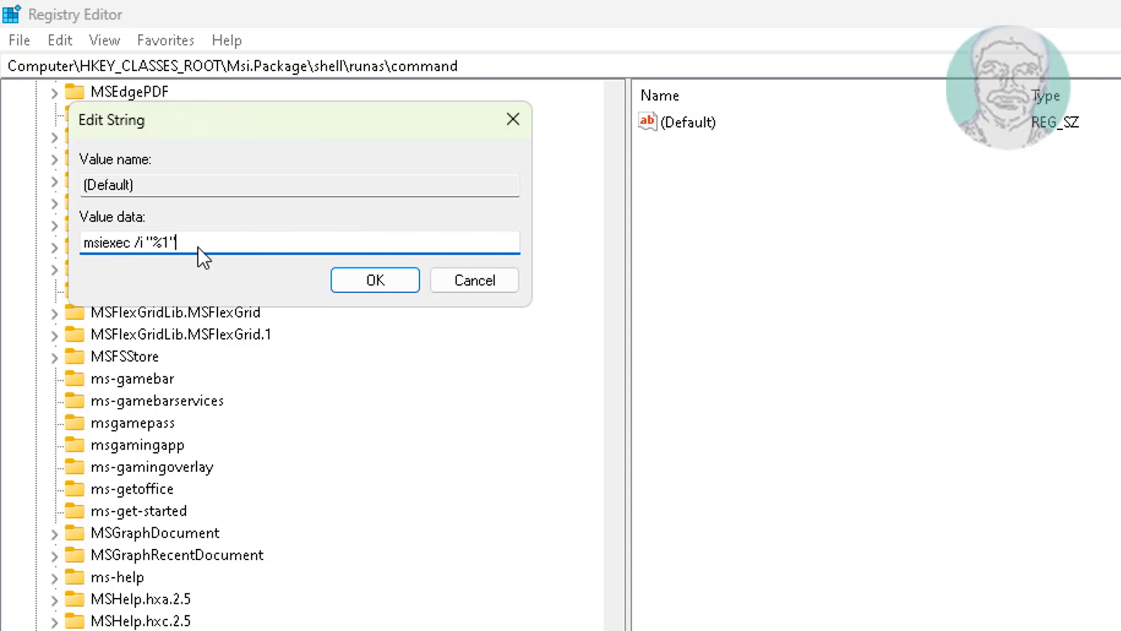
click(375, 280)
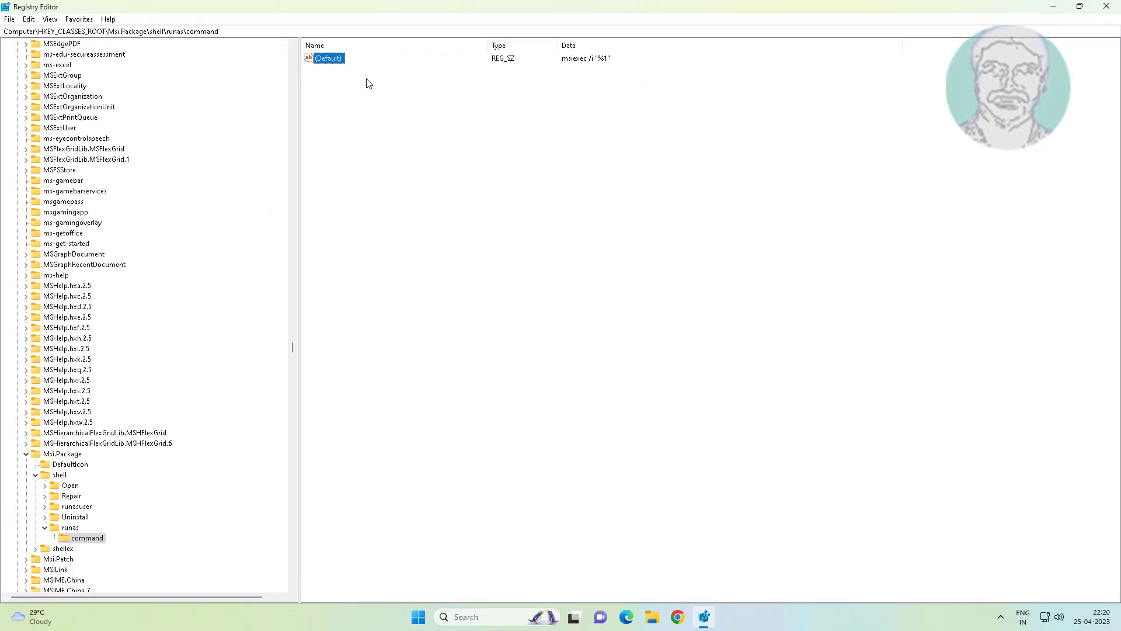
mouse_move(590, 63)
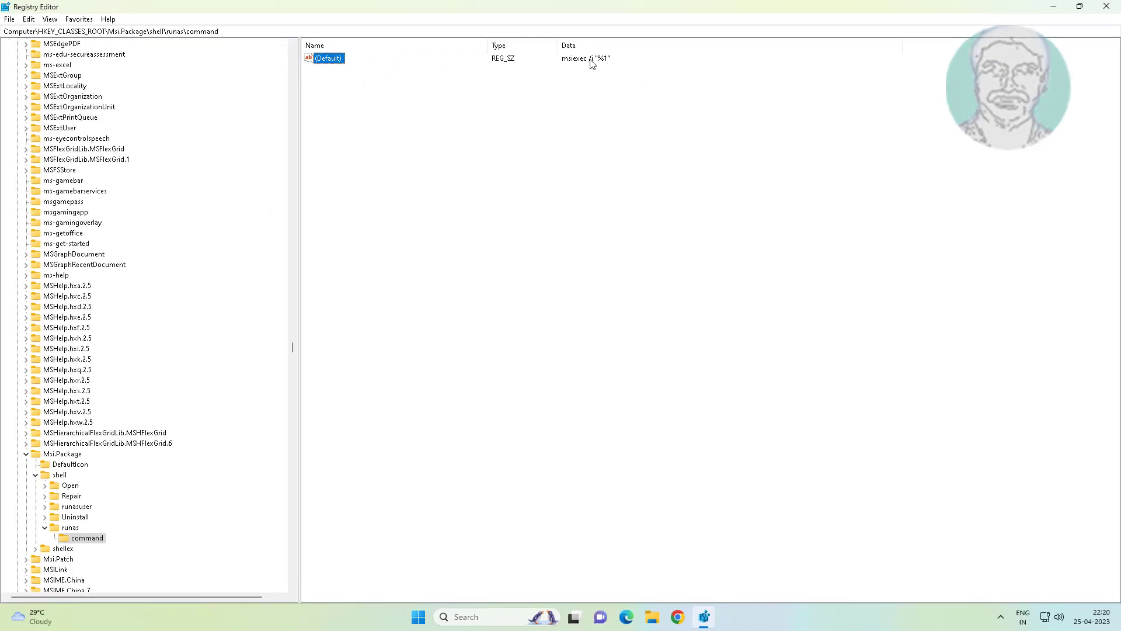
mouse_move(620, 81)
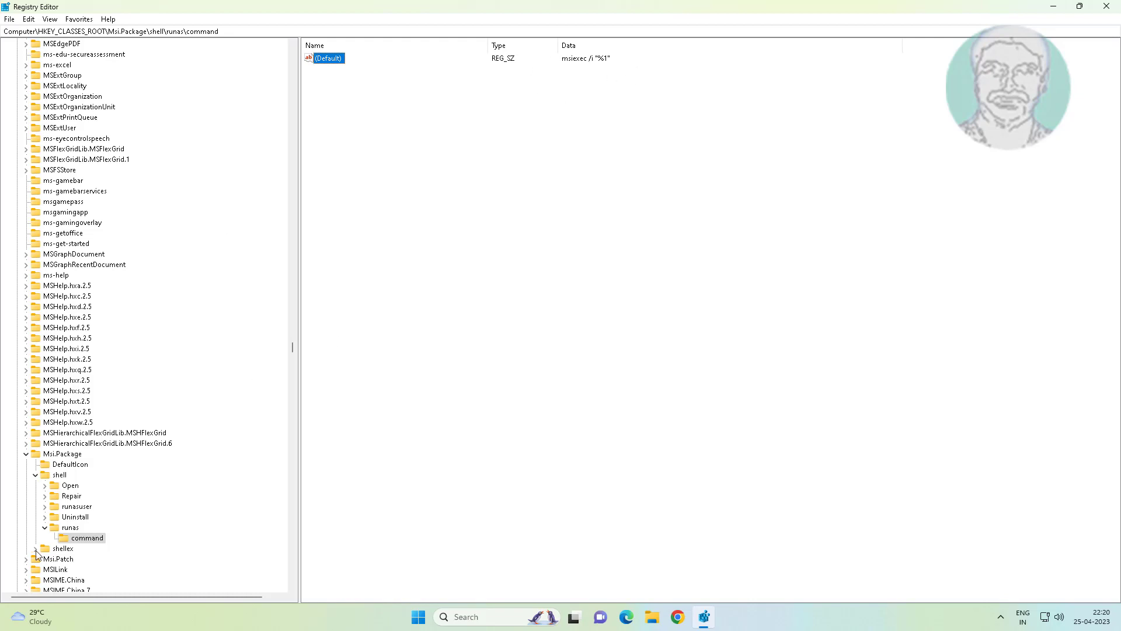
Collapse the runas and Msi.Package branches and close Registry Editor.
click(70, 526)
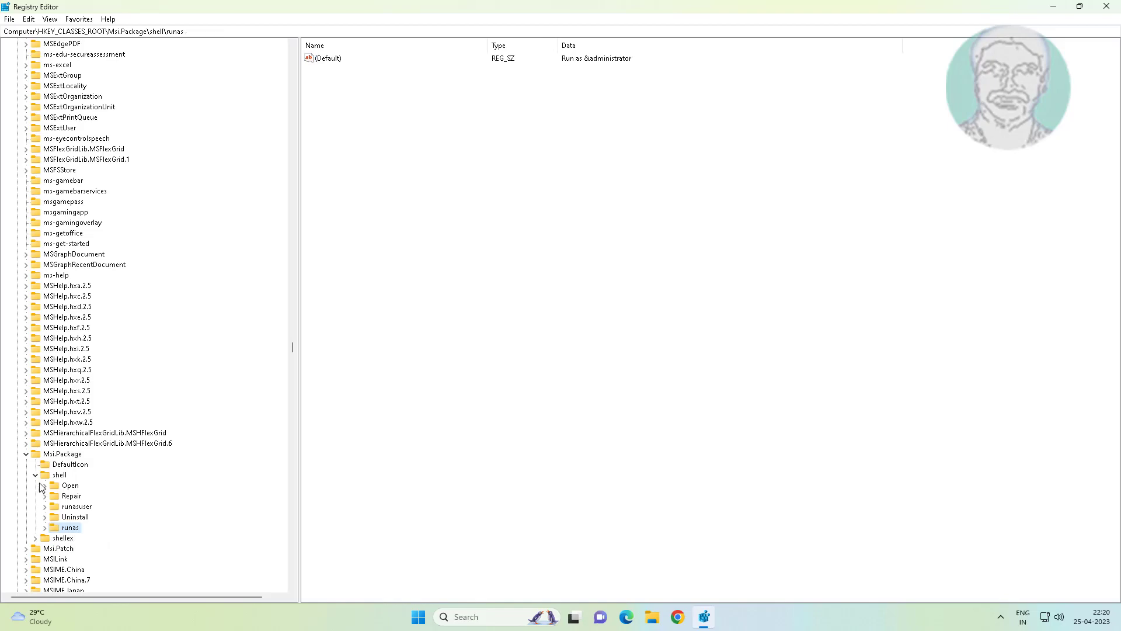
click(64, 454)
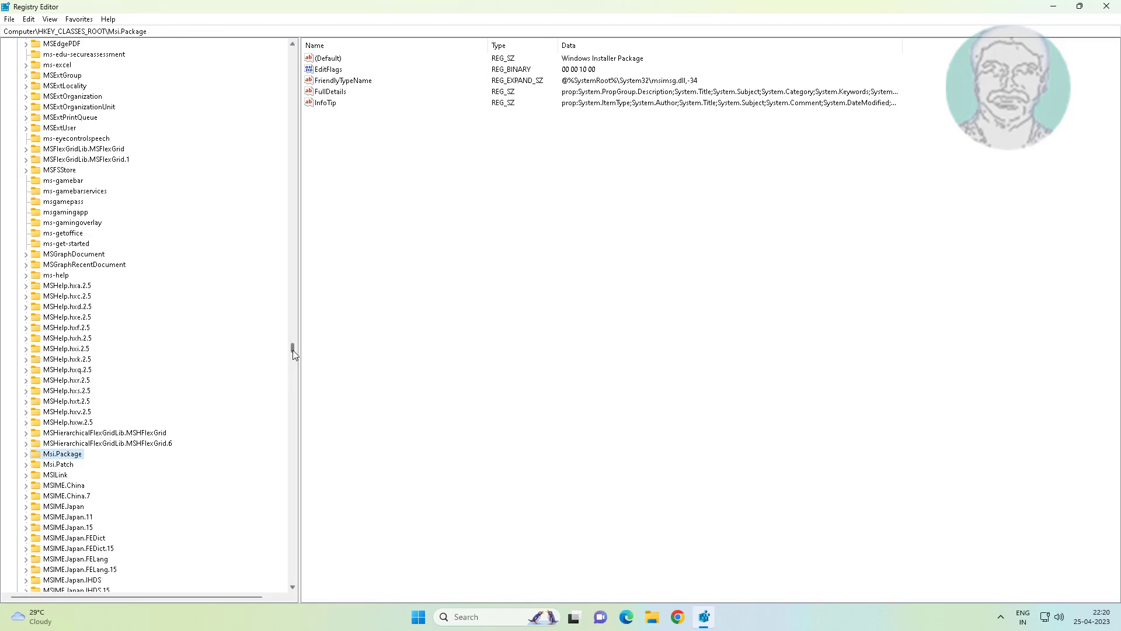
click(15, 54)
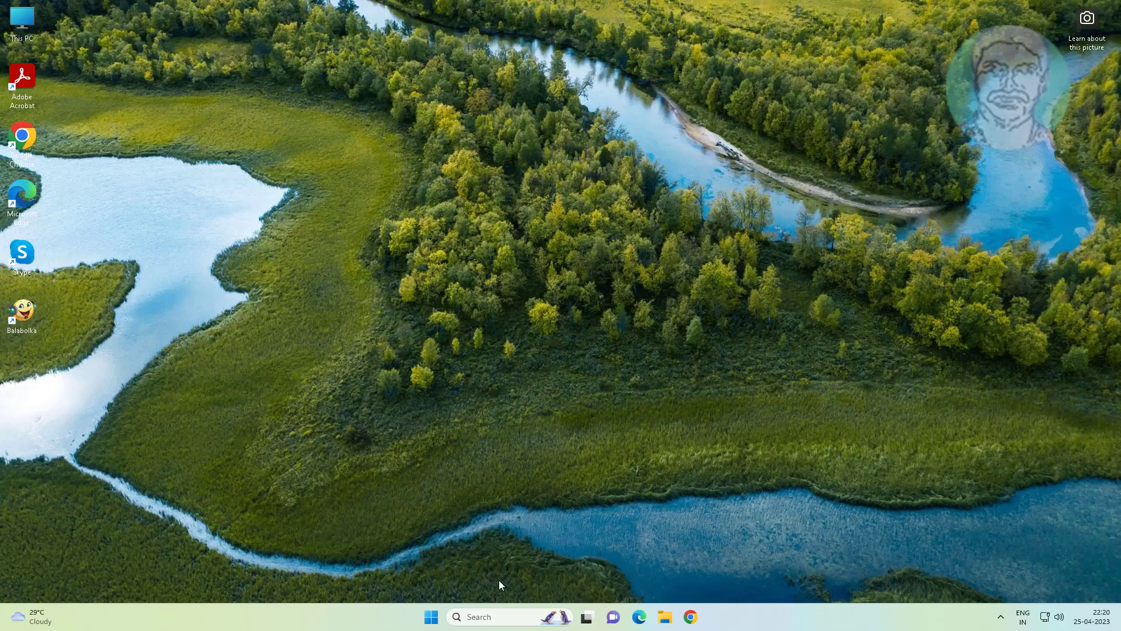
Restart the computer from the Start menu so the registry changes take effect.
click(430, 616)
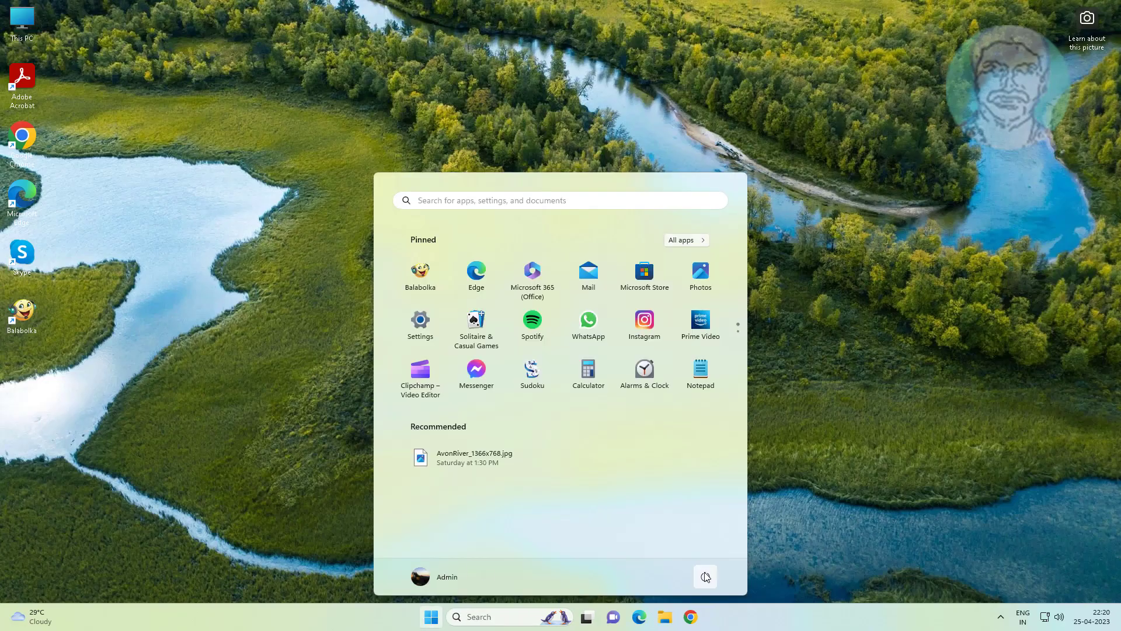
click(706, 577)
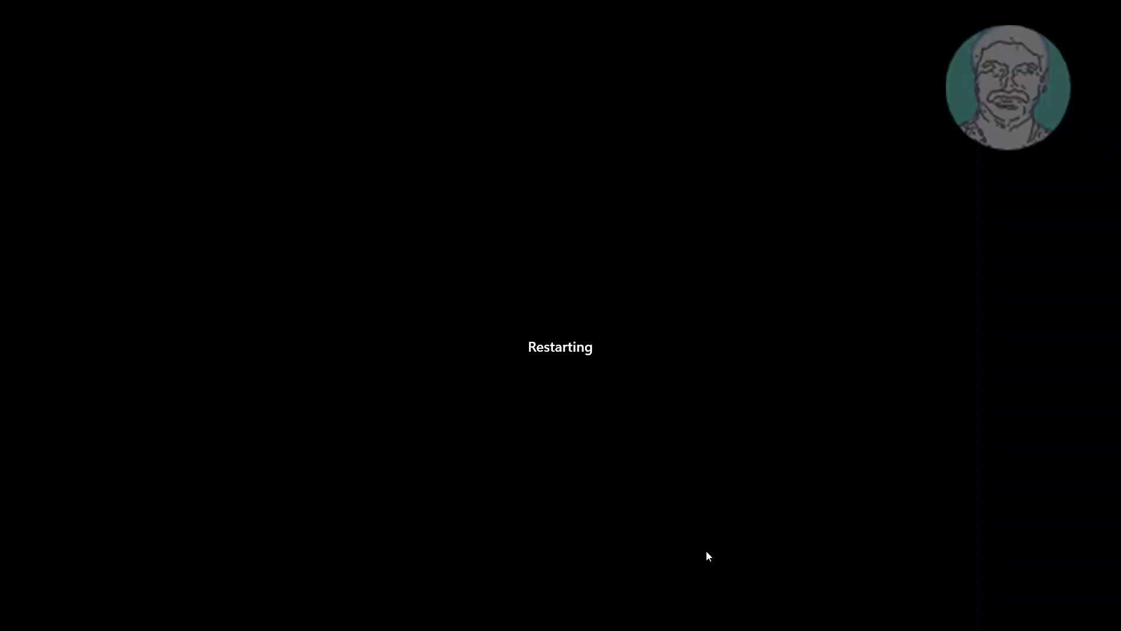